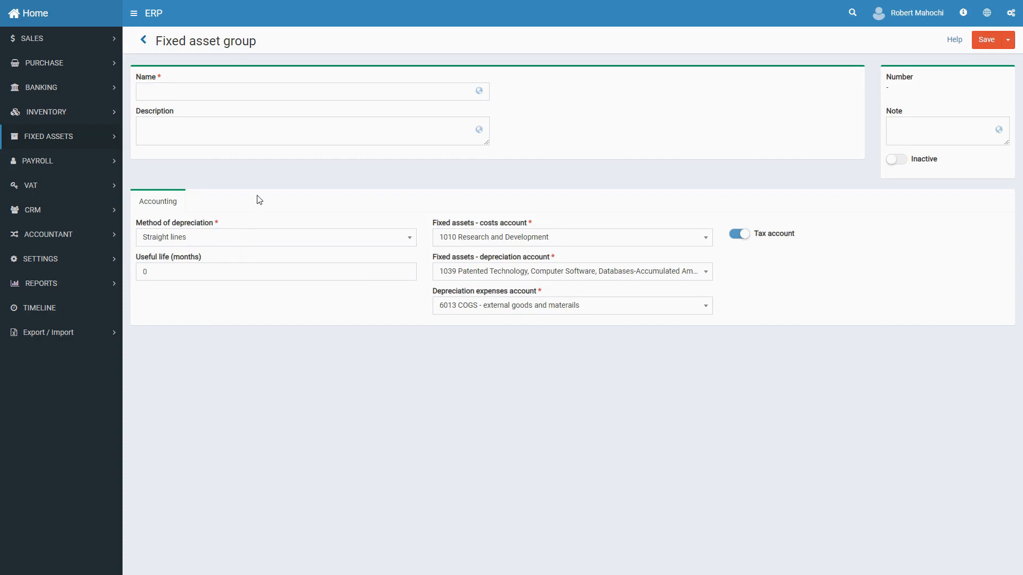
Enter 'Computers' as the name of the new fixed asset group
type("Computers")
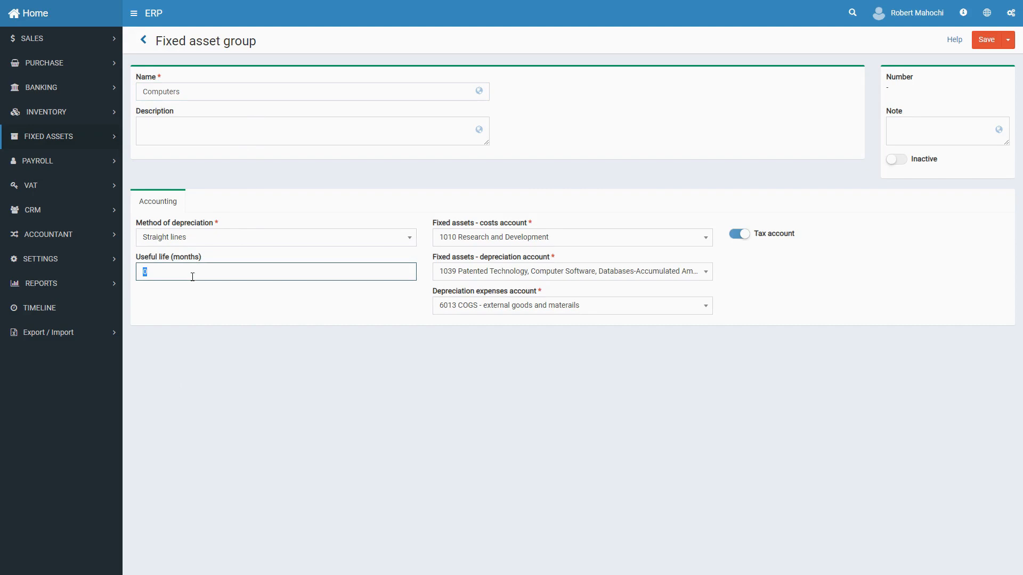
Set the useful life to 24 months, with 1221 Computers-Cost as the costs account
type("24")
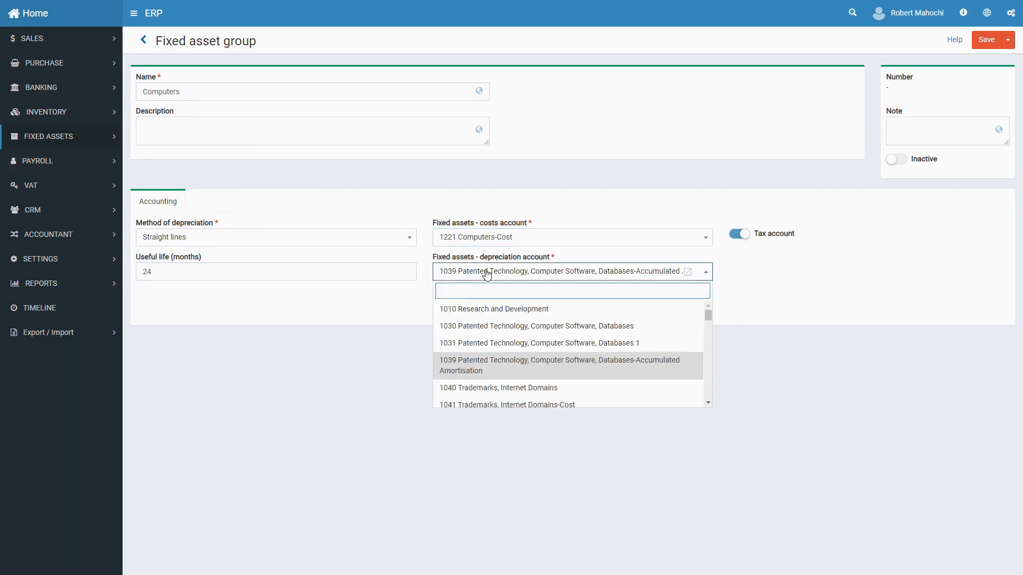
Assign 1229 Computers-Accumulated depreciation and 7910 Depreciation Expense as the group's accounts
type("1229")
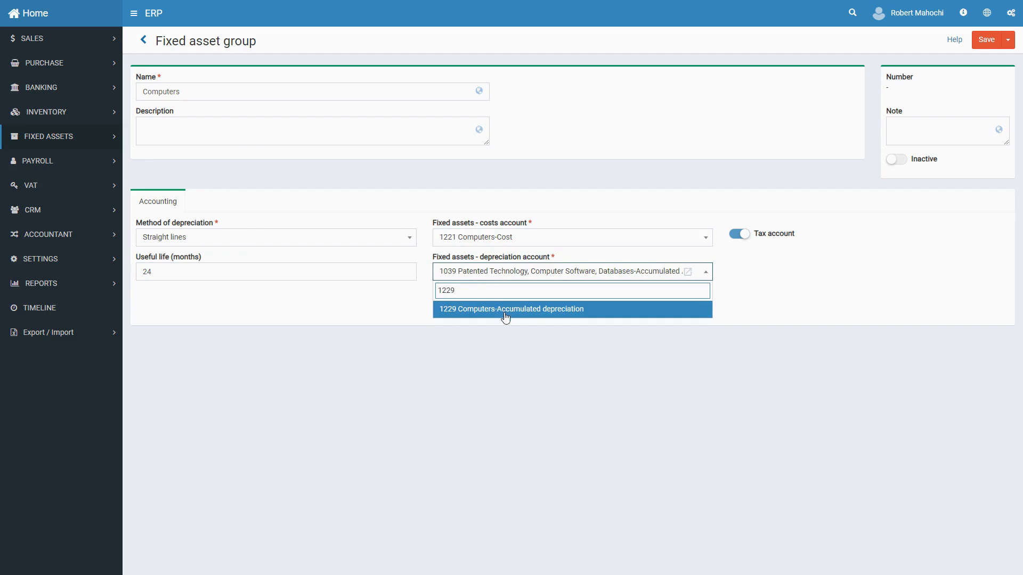
left_click(510, 309)
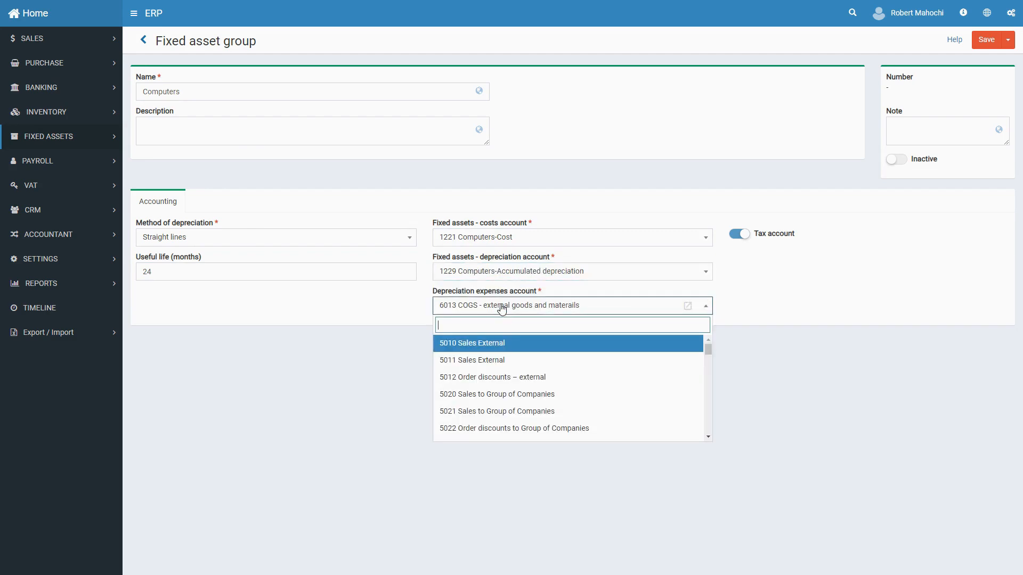
type("dep")
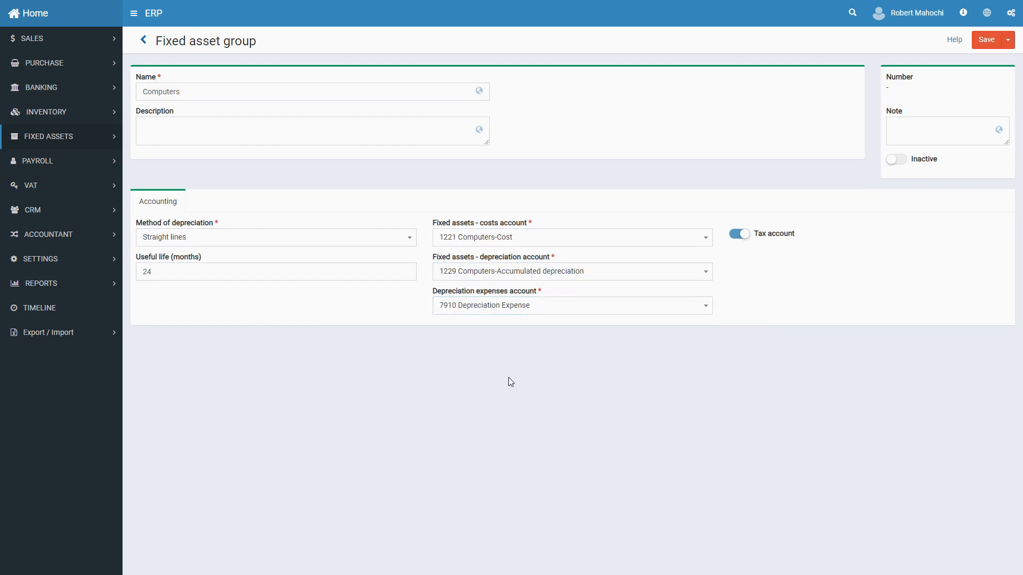
mouse_move(749, 338)
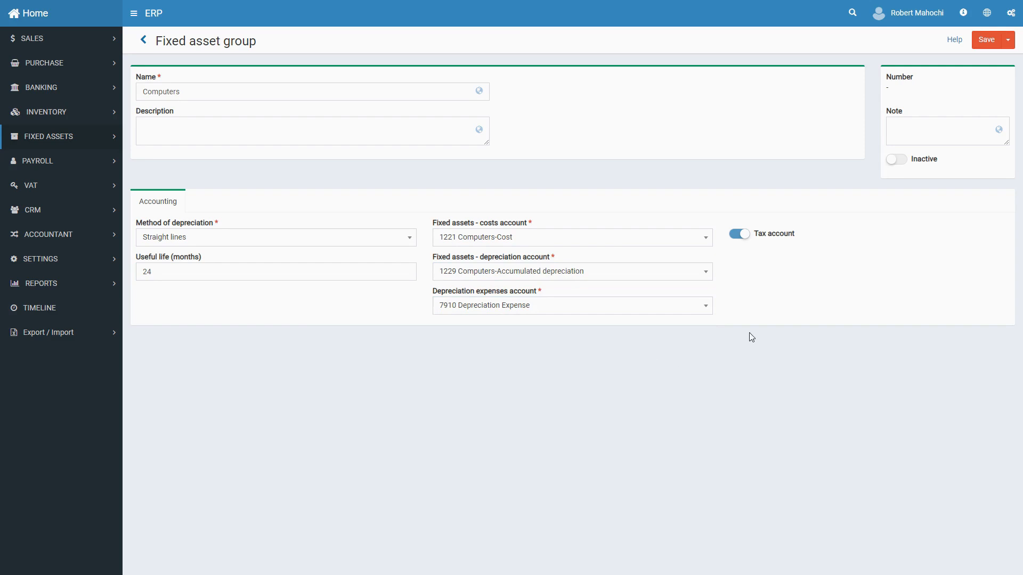
mouse_move(773, 198)
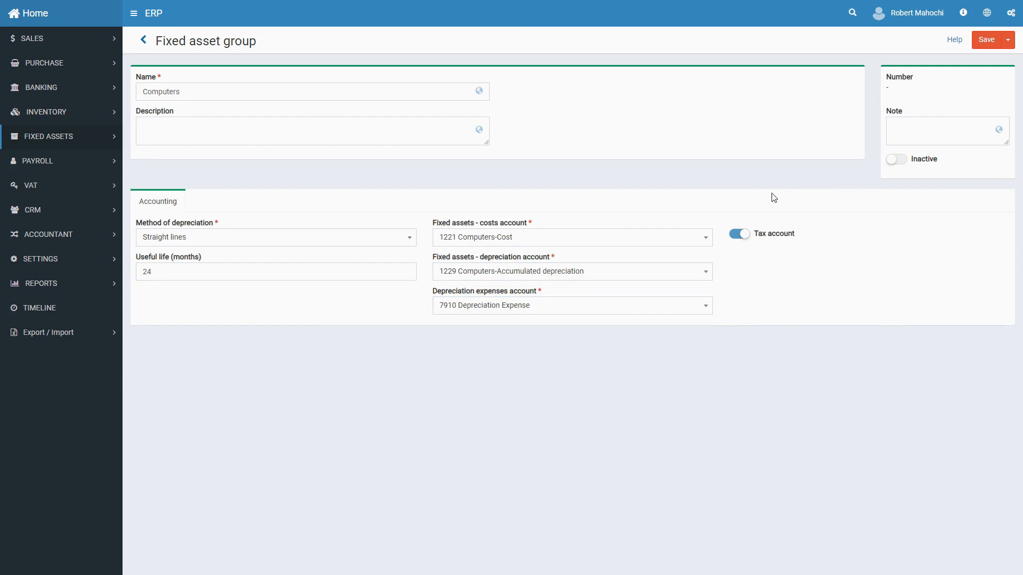